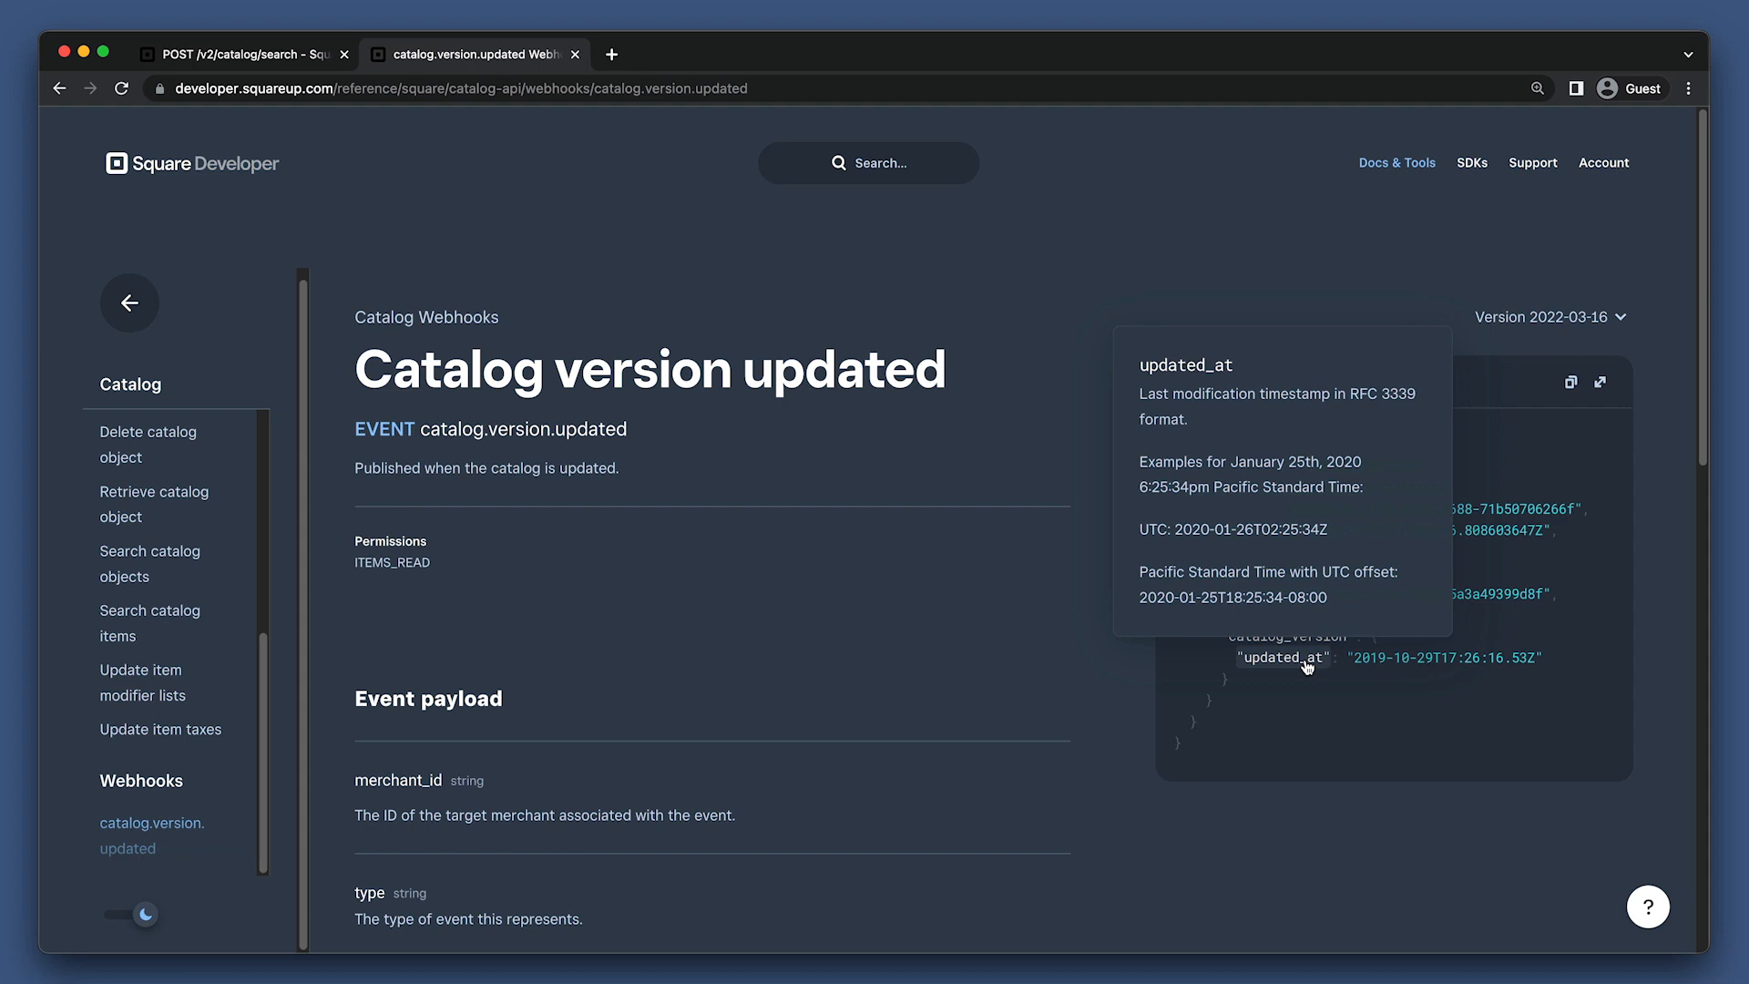
mouse_move(849, 381)
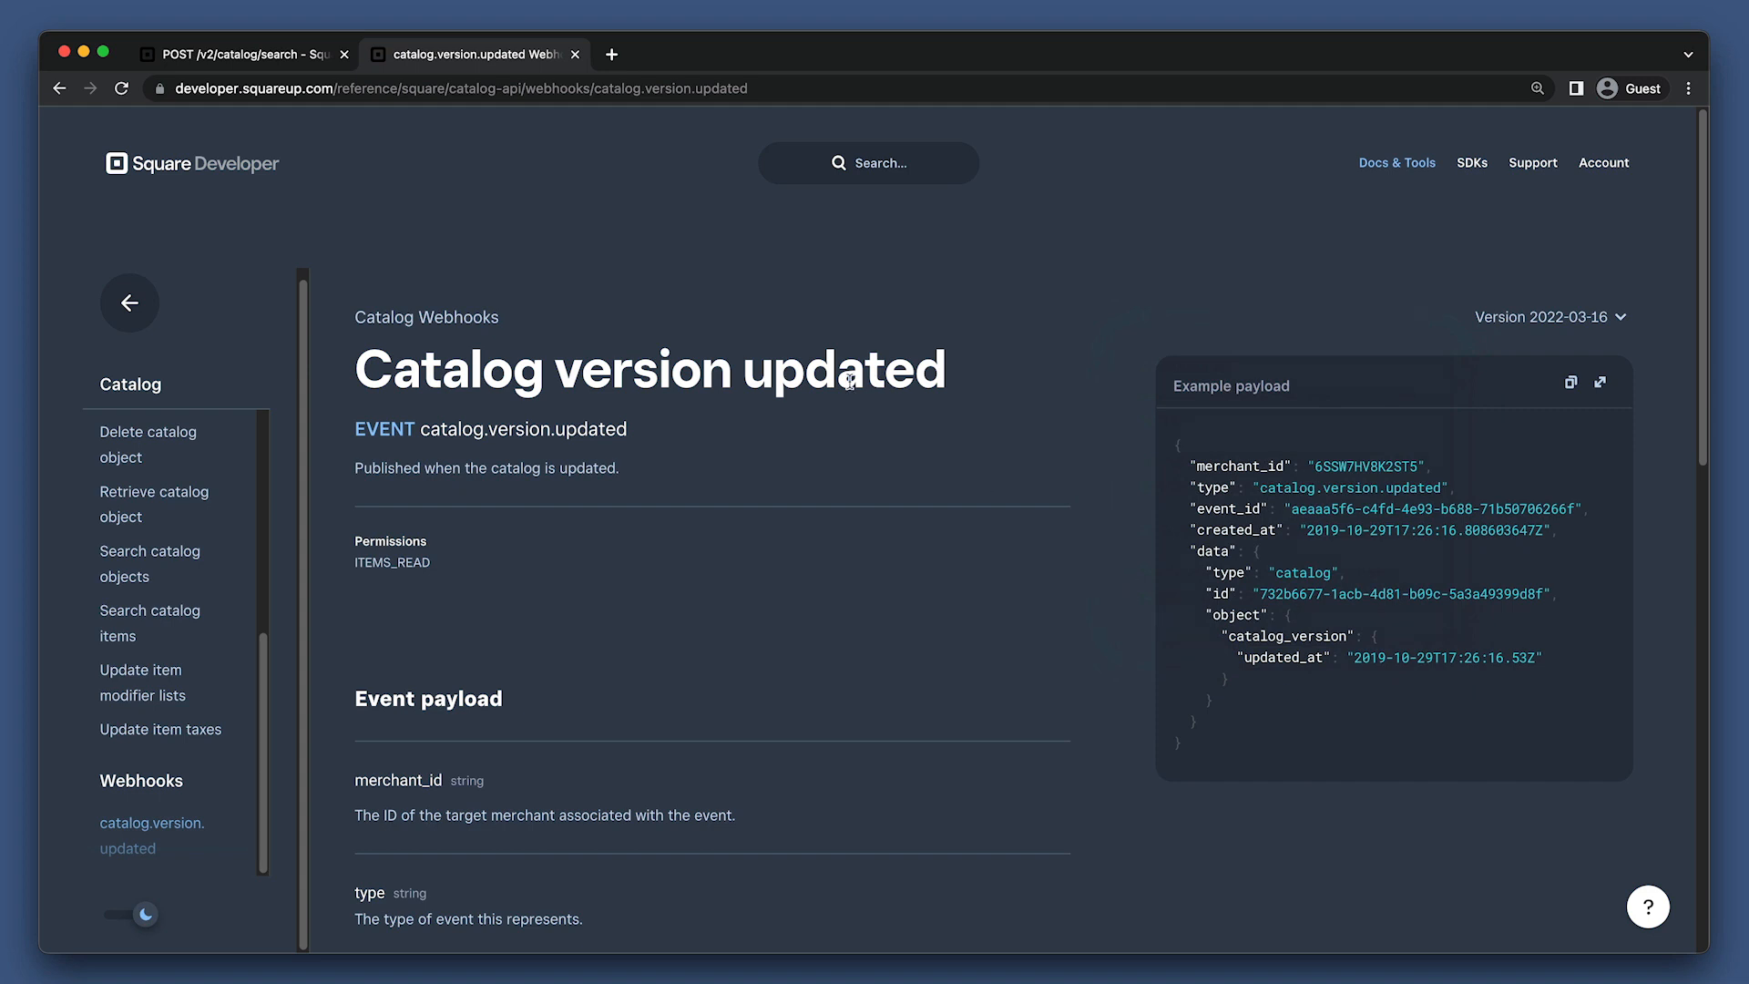
Switch back to the POST /v2/catalog/search tab in the API Explorer.
click(238, 54)
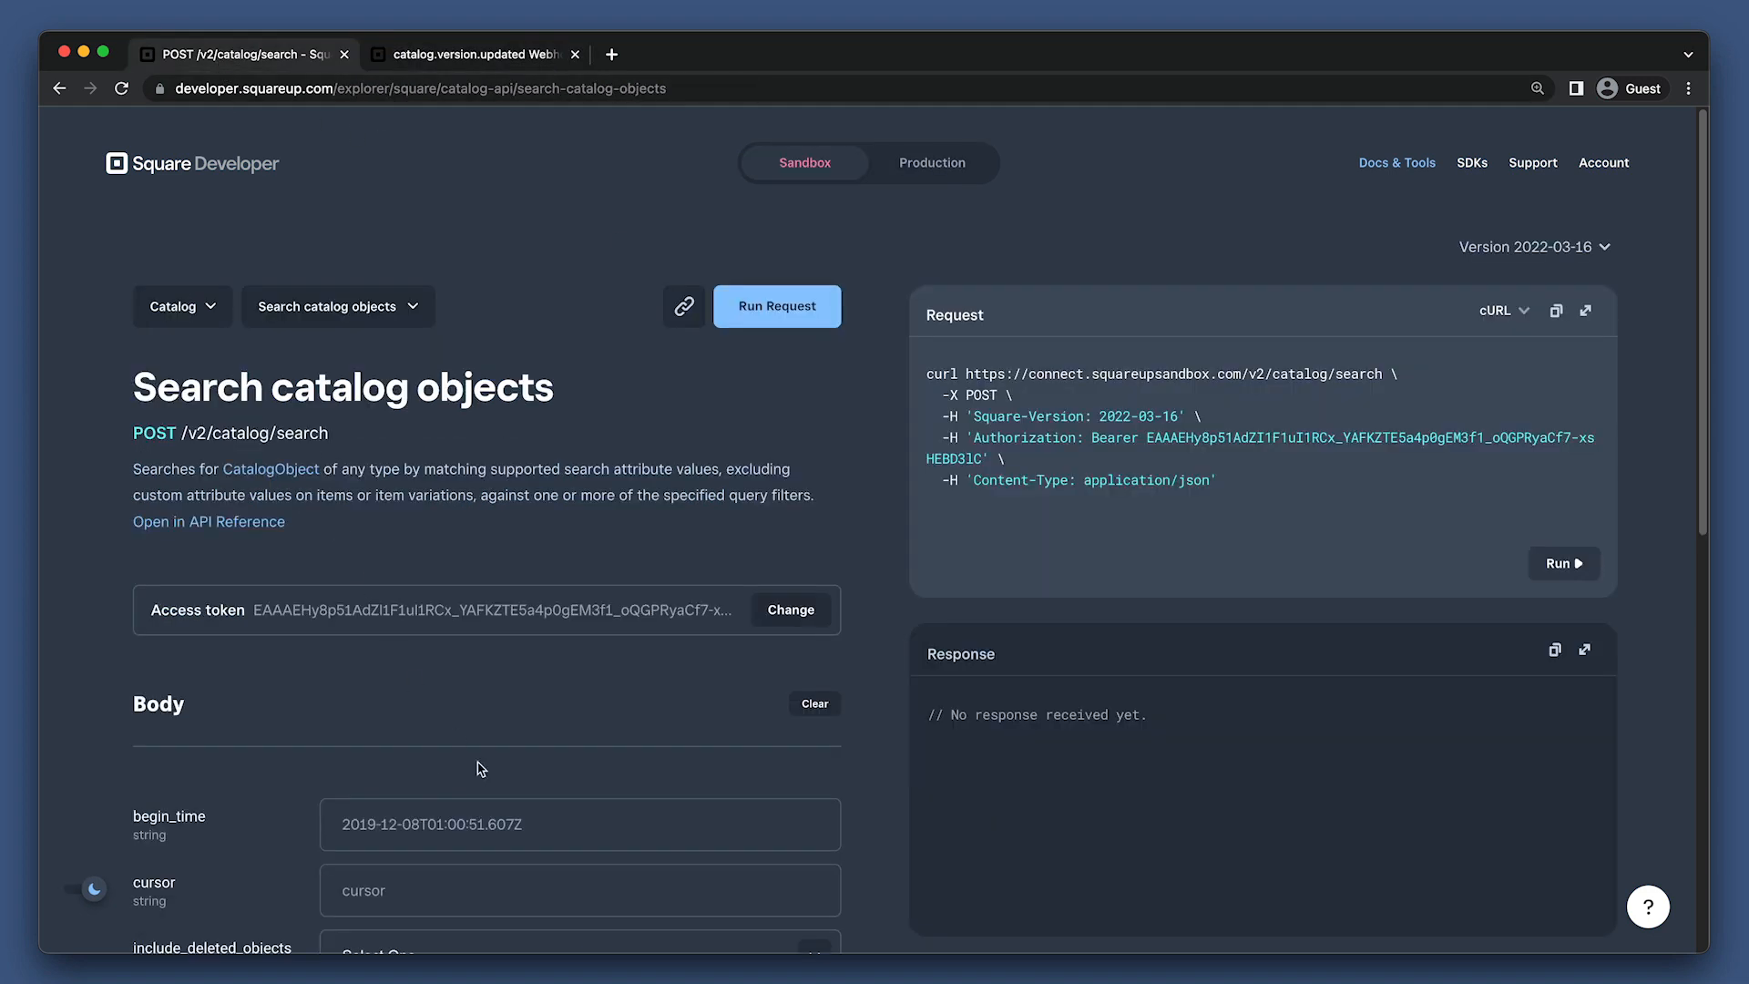
Run the catalog search with begin_time 2022-04-11T23:57:13.396Z, then rerun with 395Z.
text(2022-04-11T23:57:13.396Z)
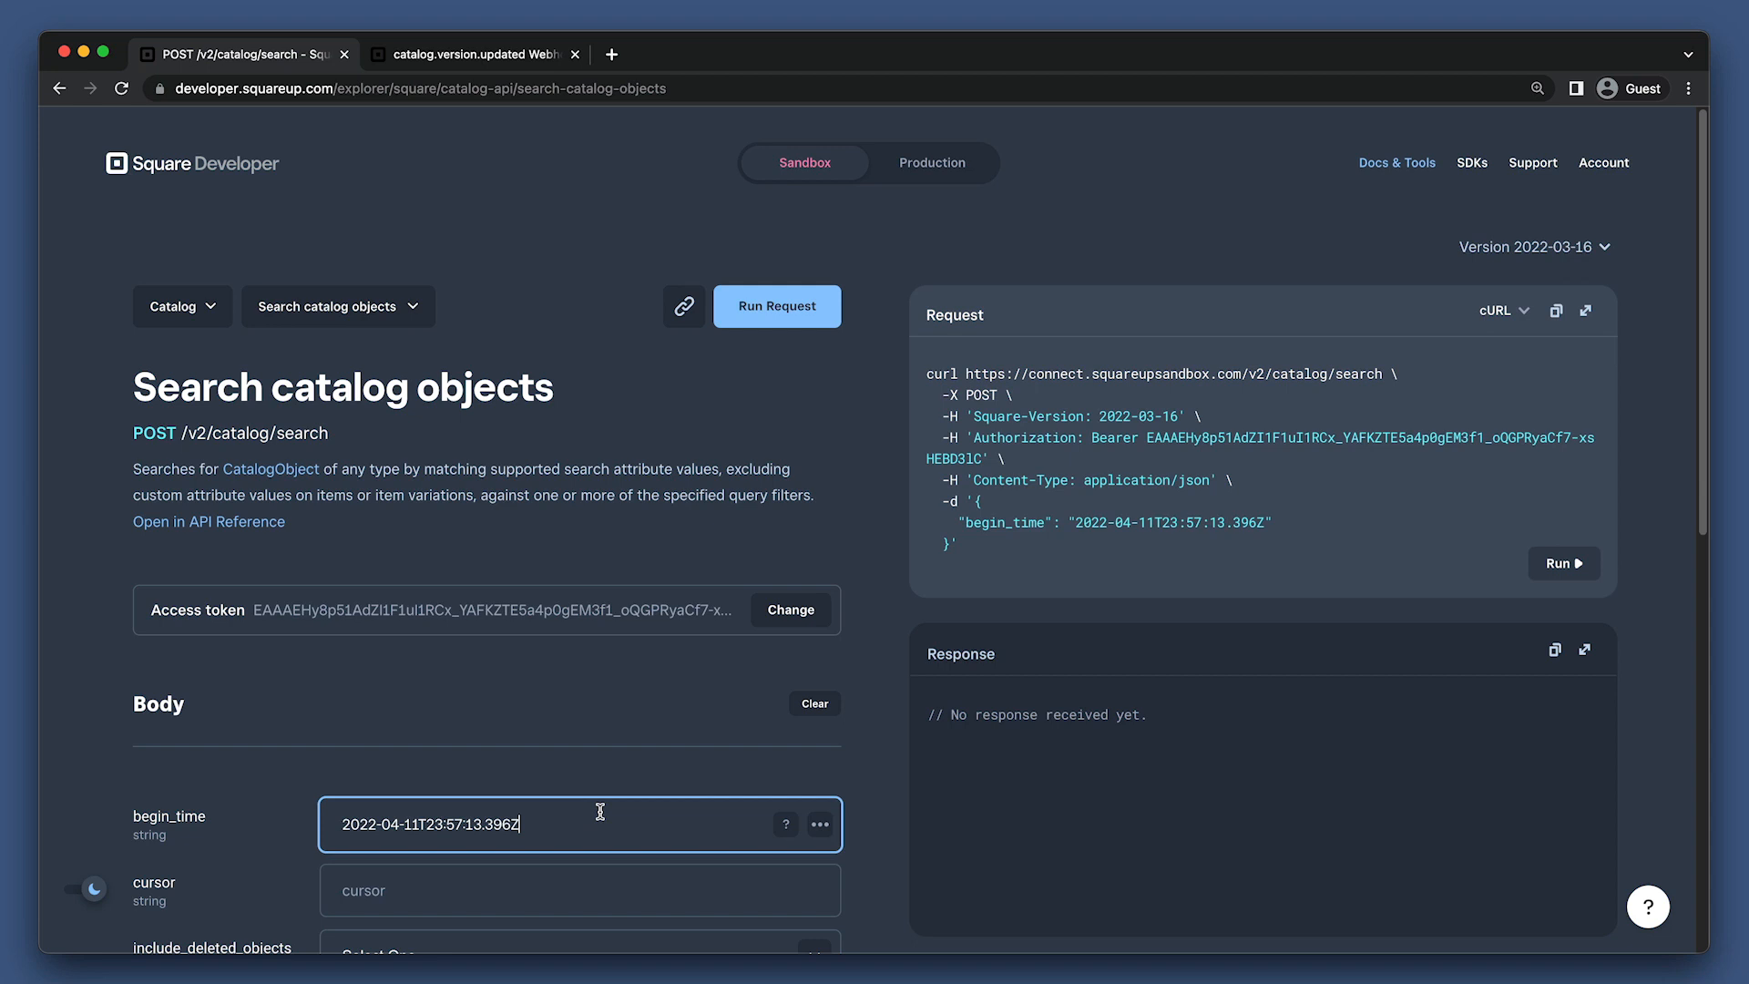
click(776, 306)
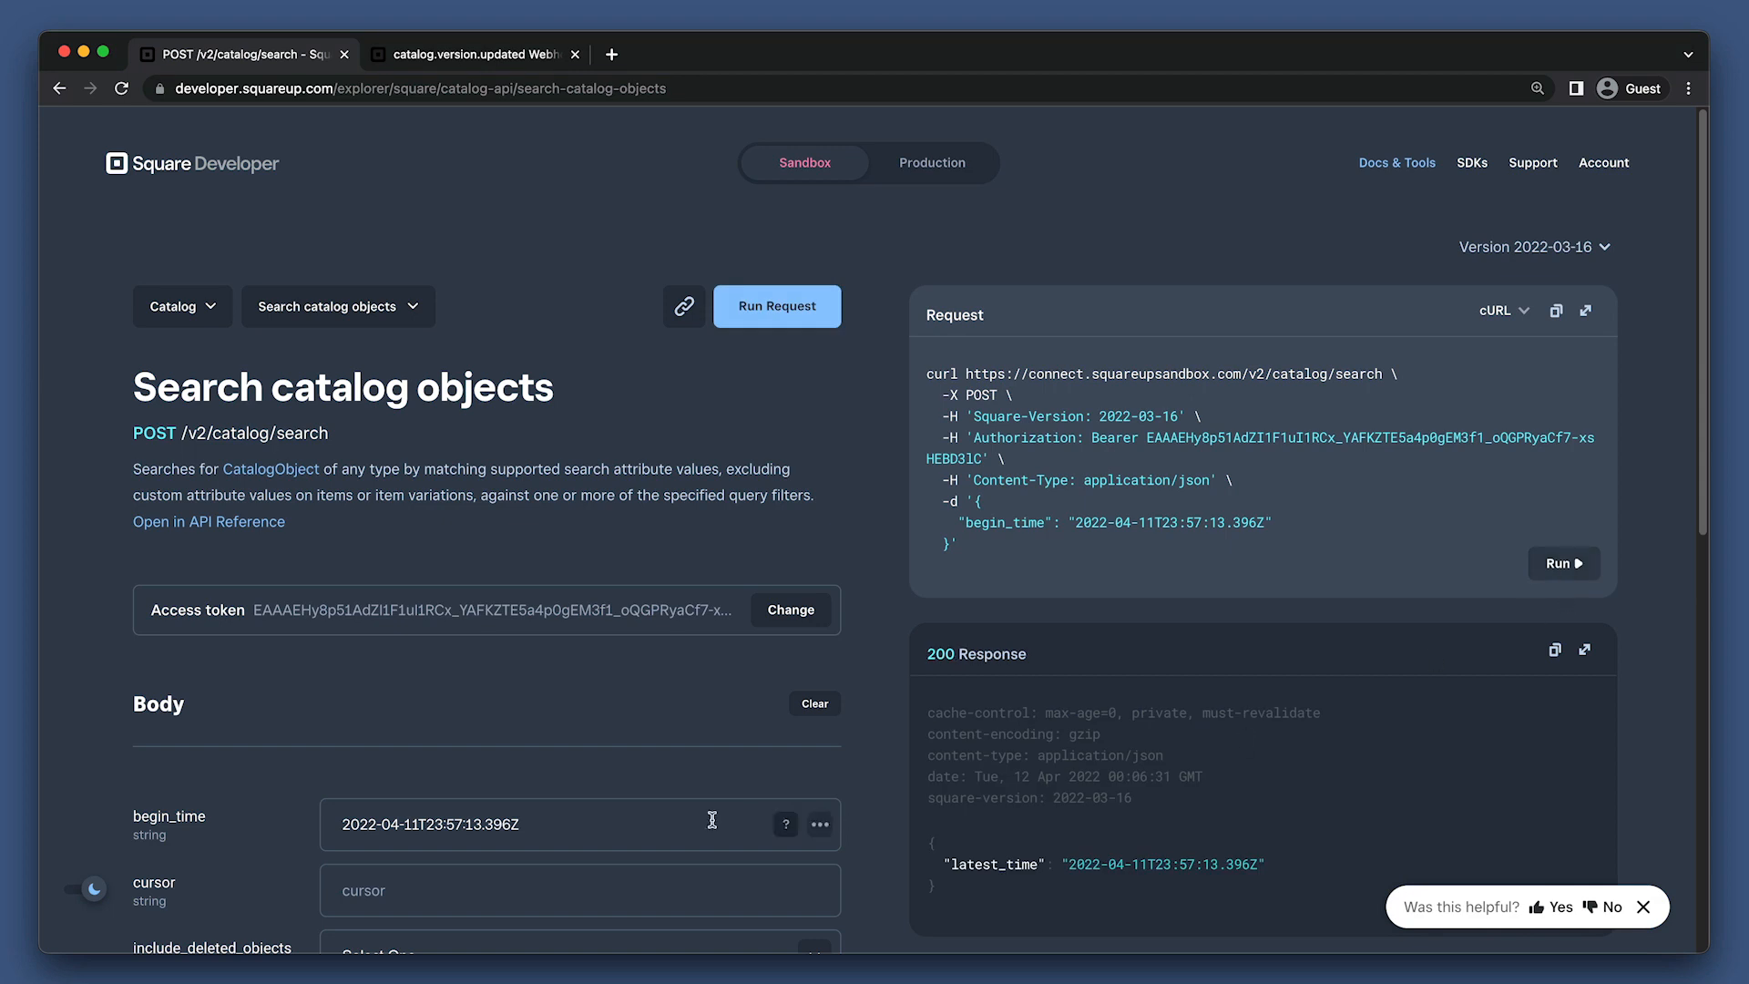
click(501, 823)
text(5)
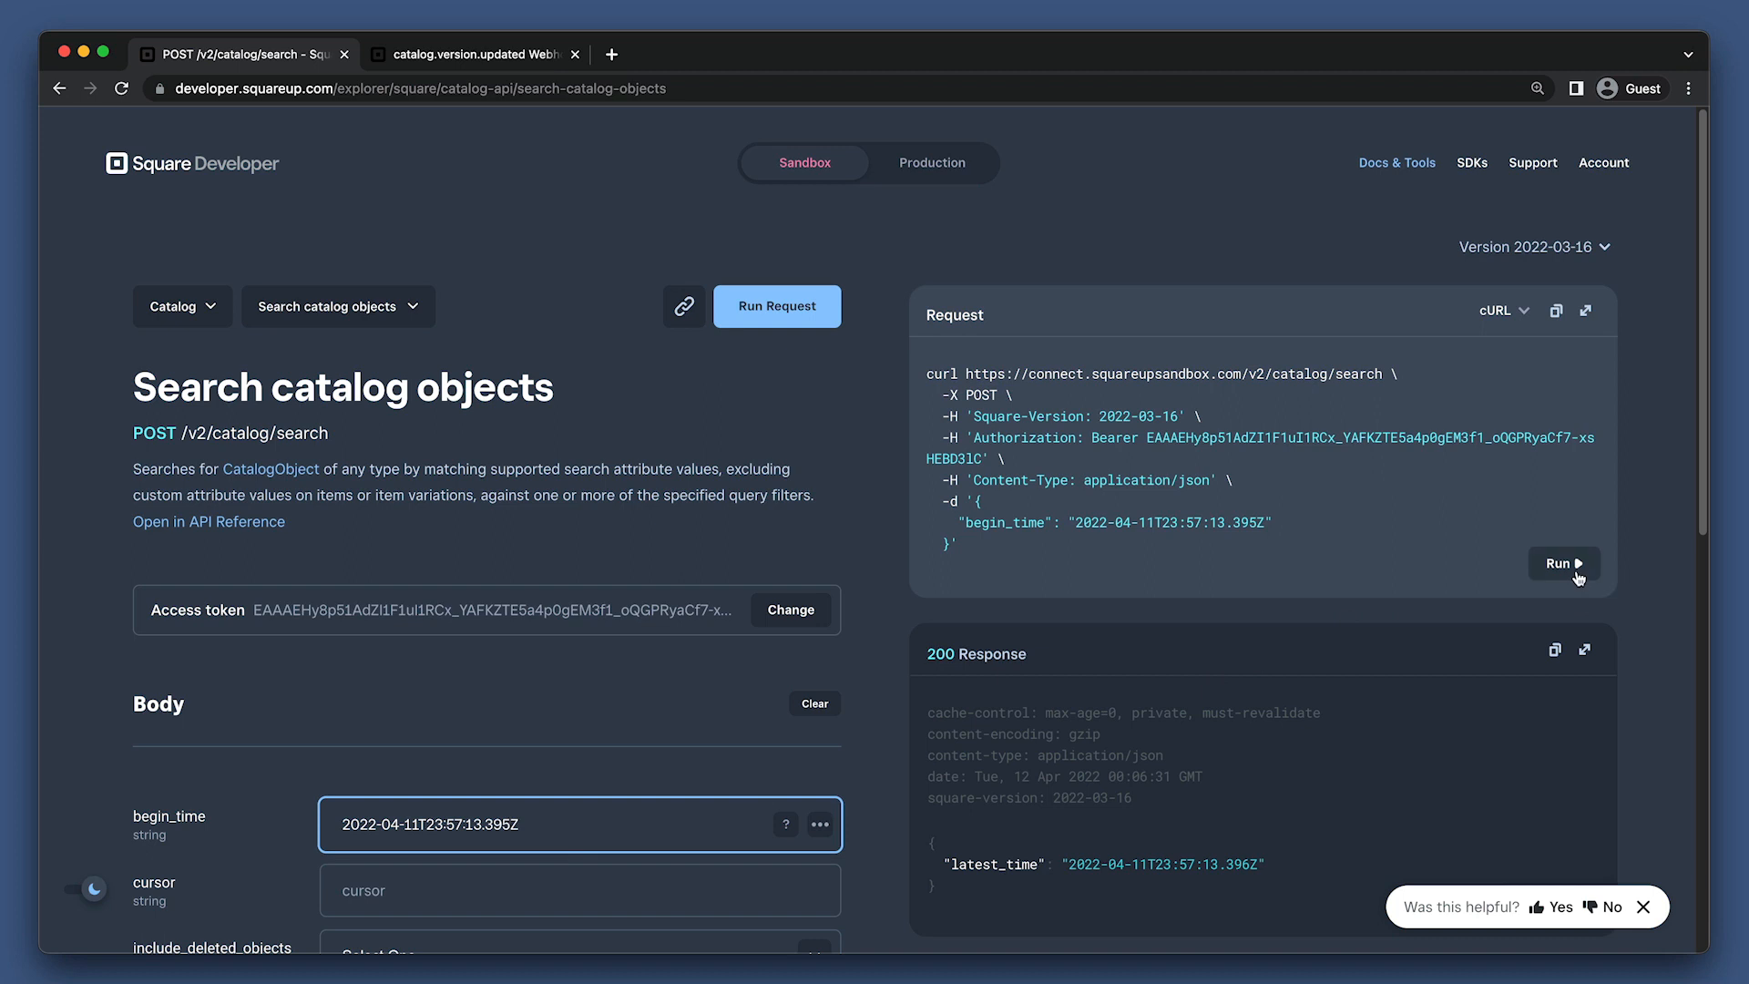
click(1562, 562)
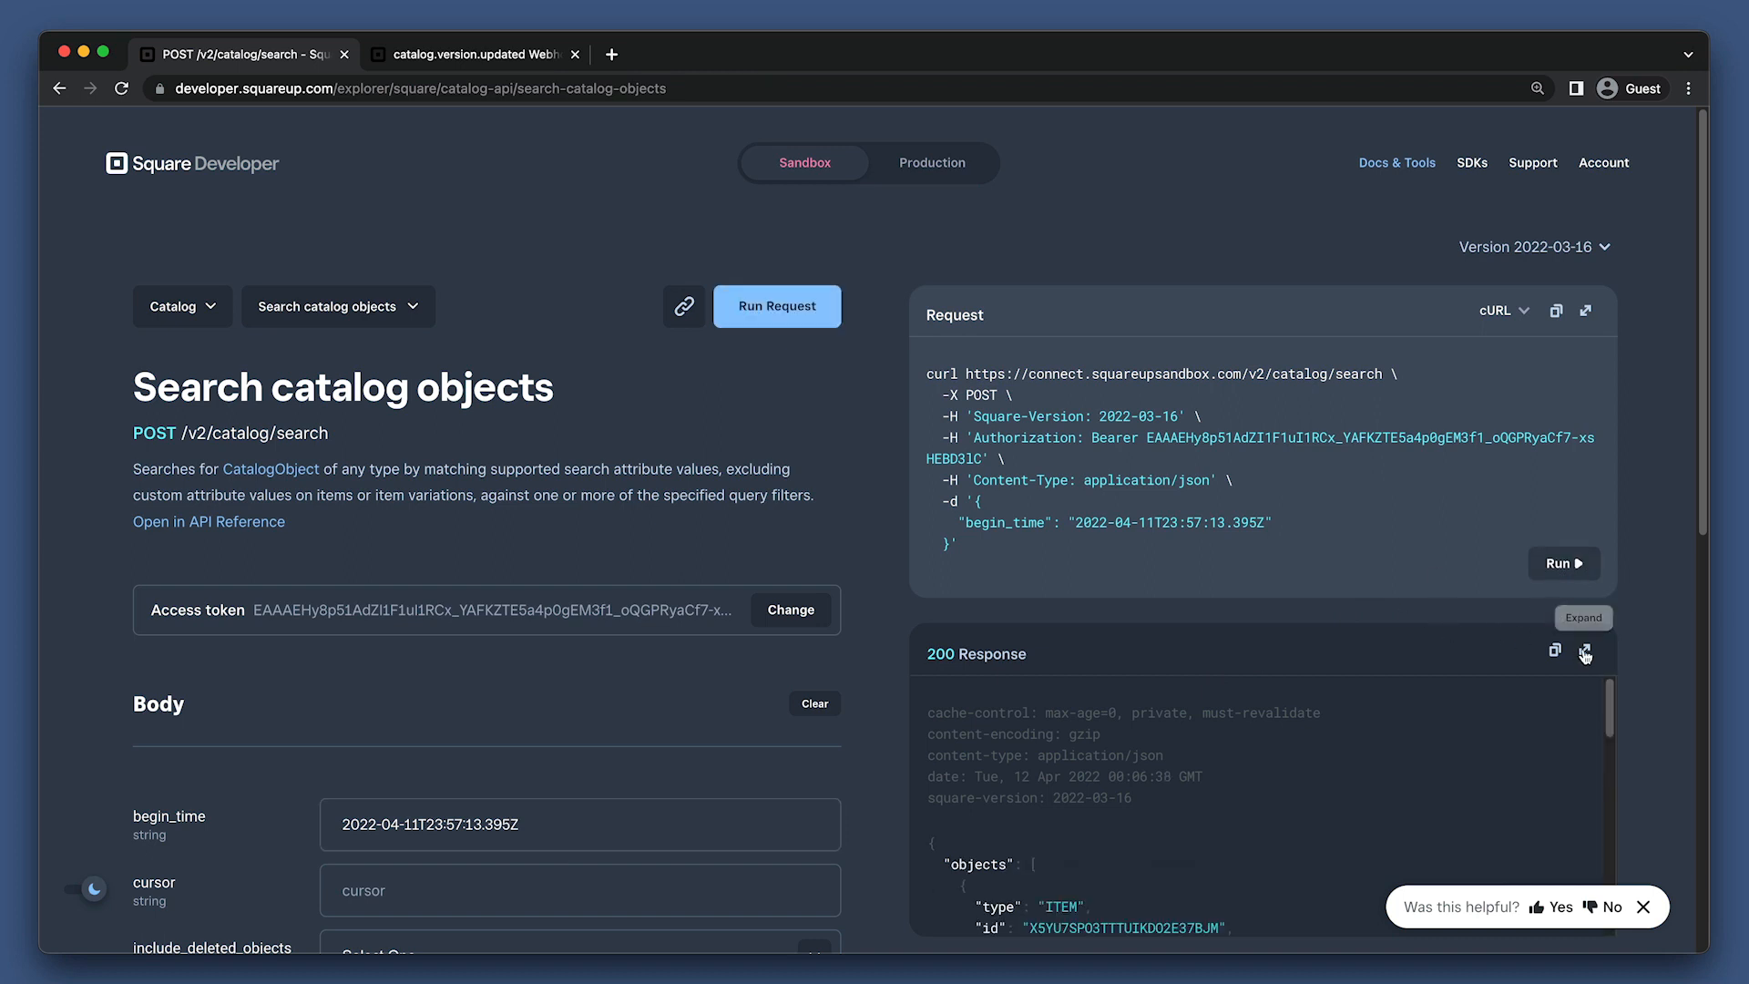
Expand the 200 response and scroll to the Coffee item's Black variation at 100 USD.
click(1584, 652)
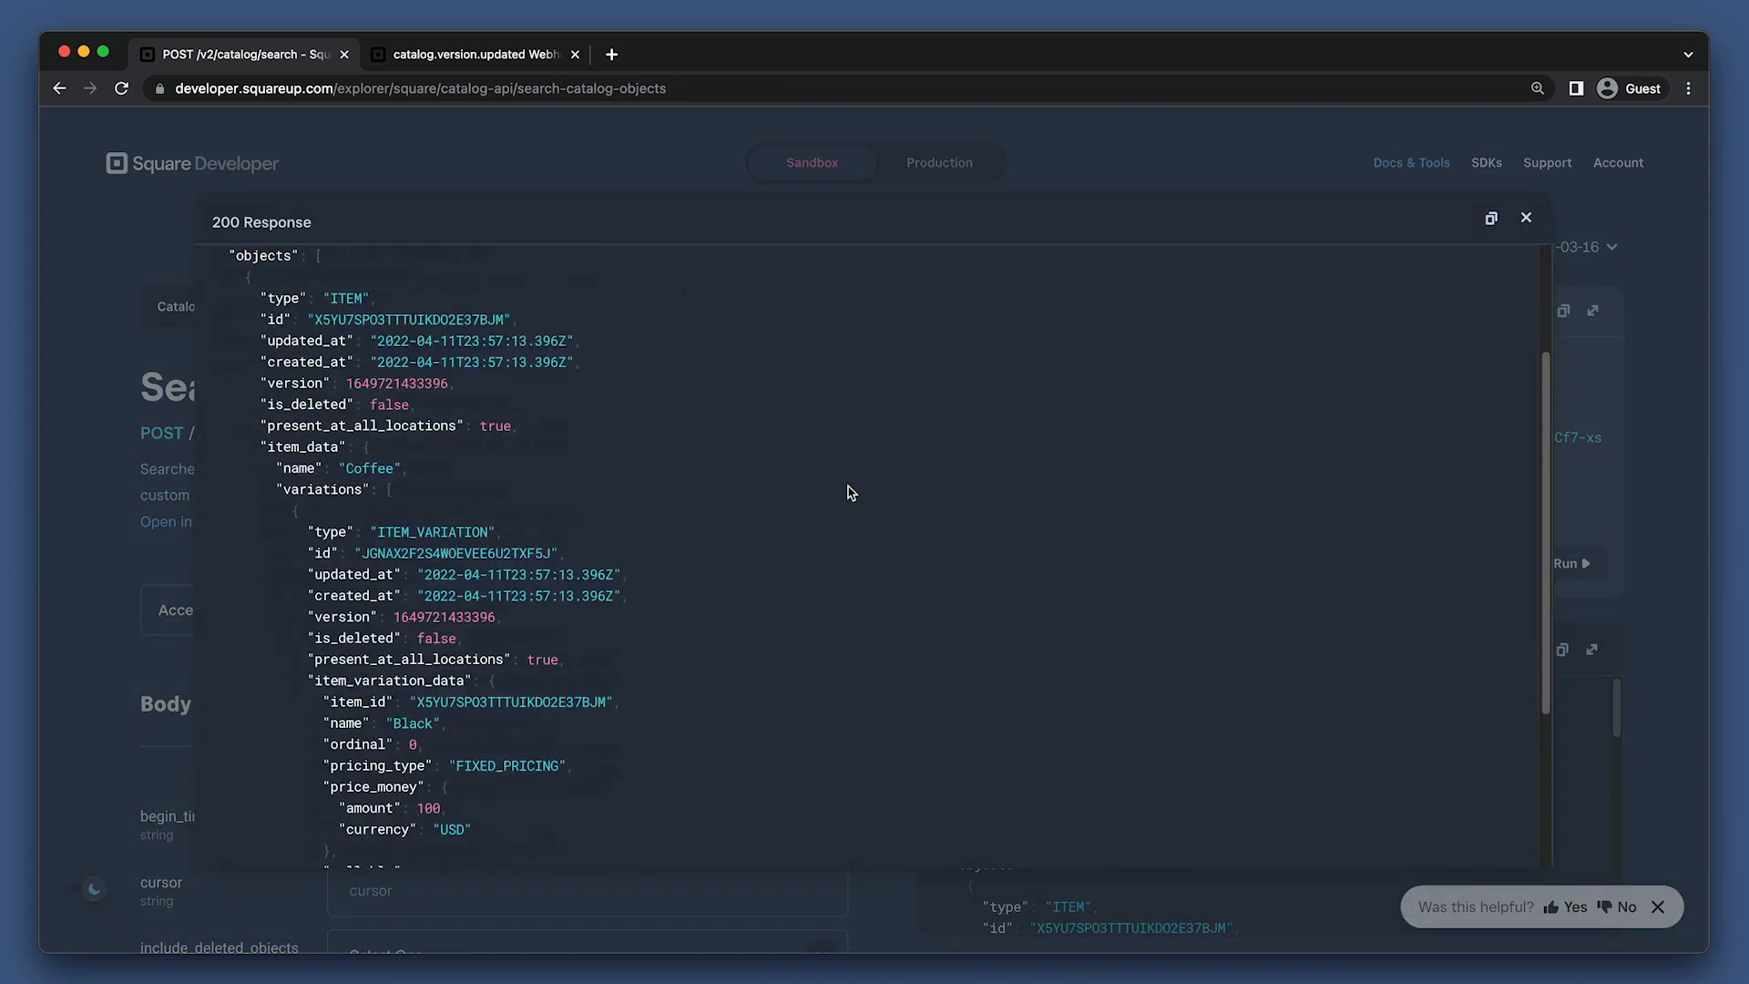
scroll(down, 3)
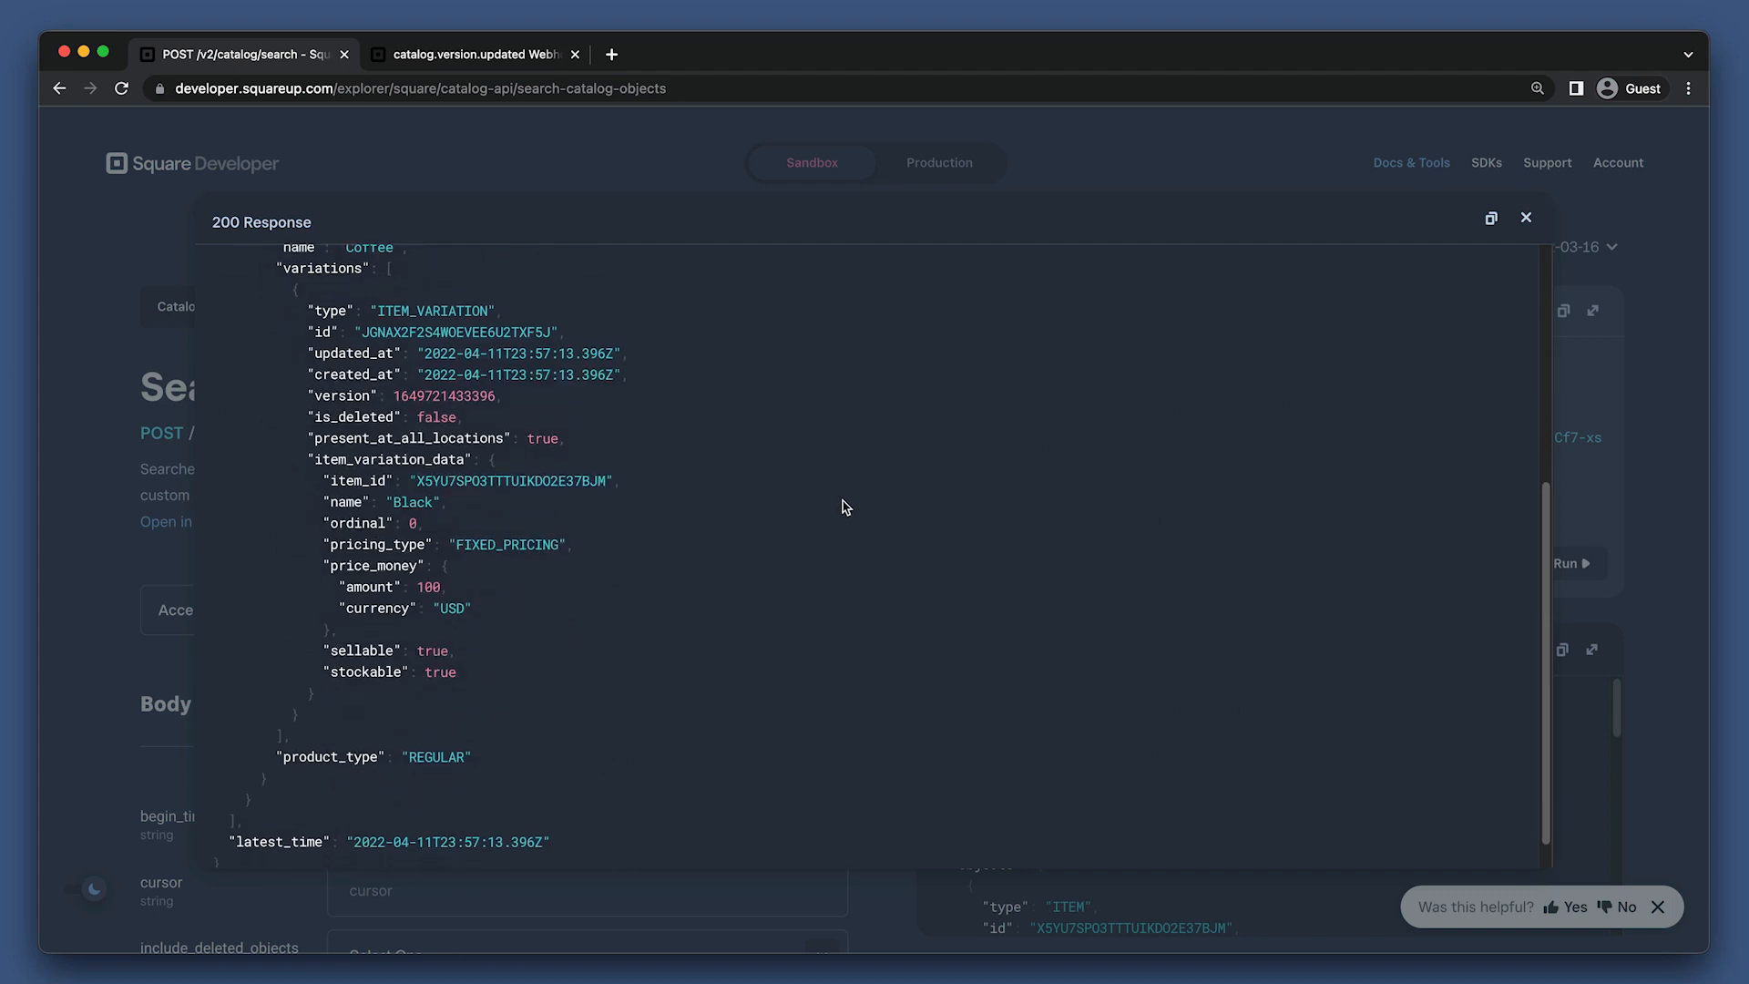